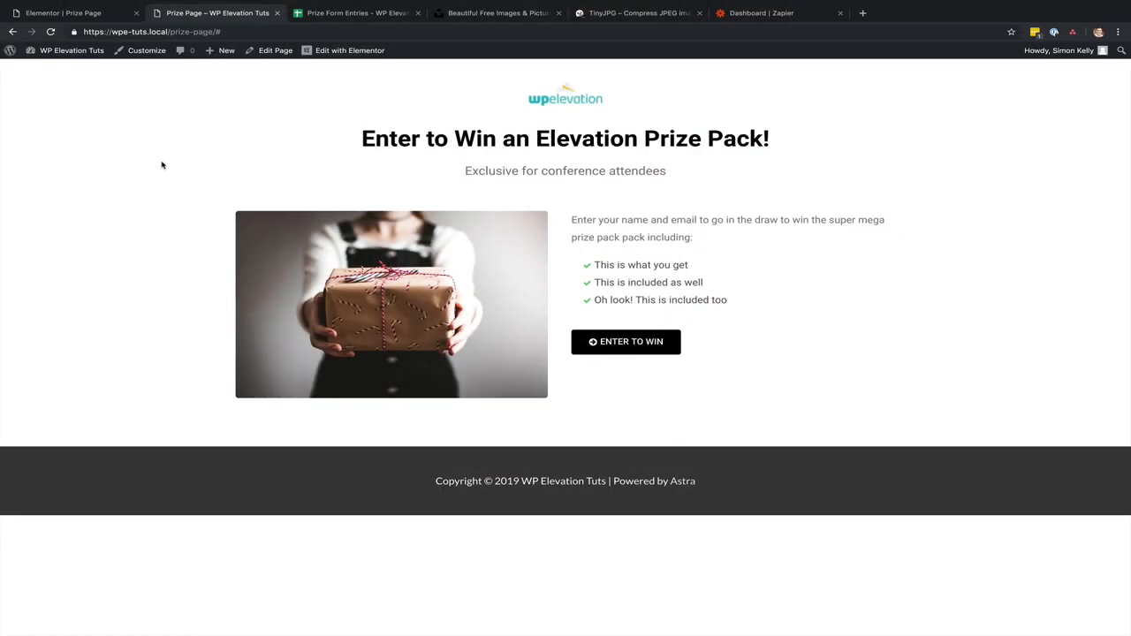
Step: Open the Enter to Win popup and answer the favourite plugin question with 'Testing after Zapier'
left_click(626, 341)
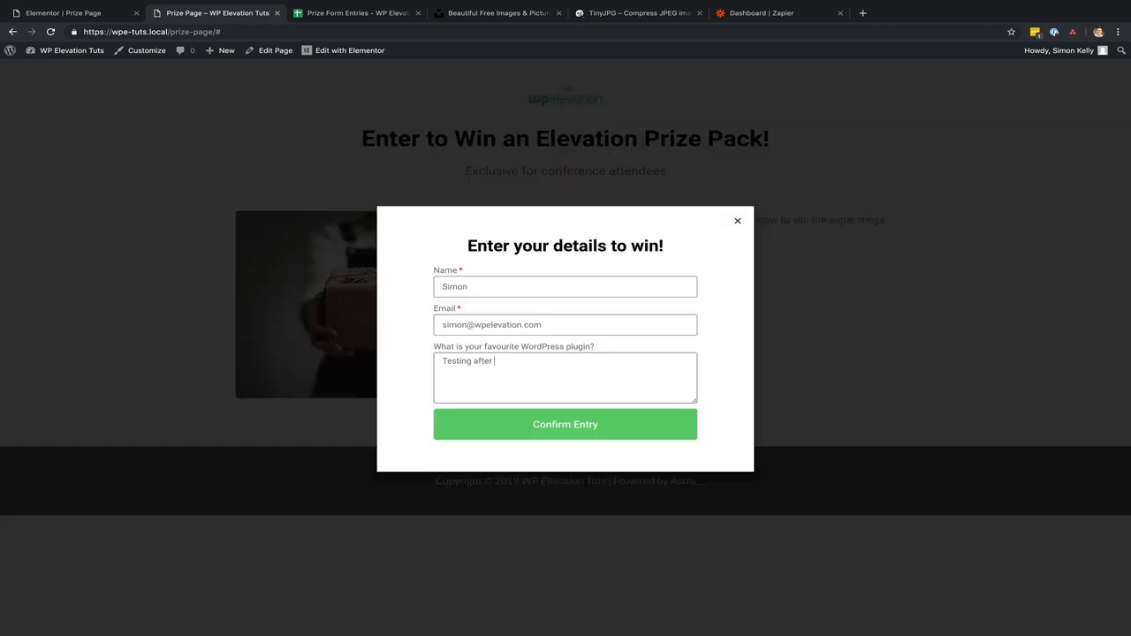
type("Zapier")
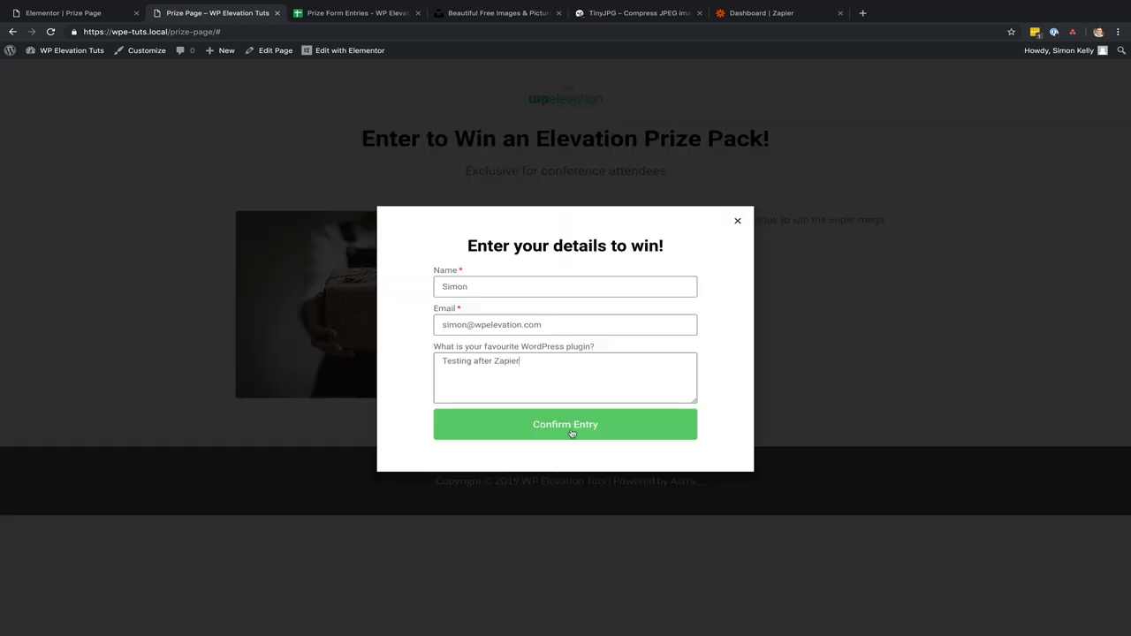